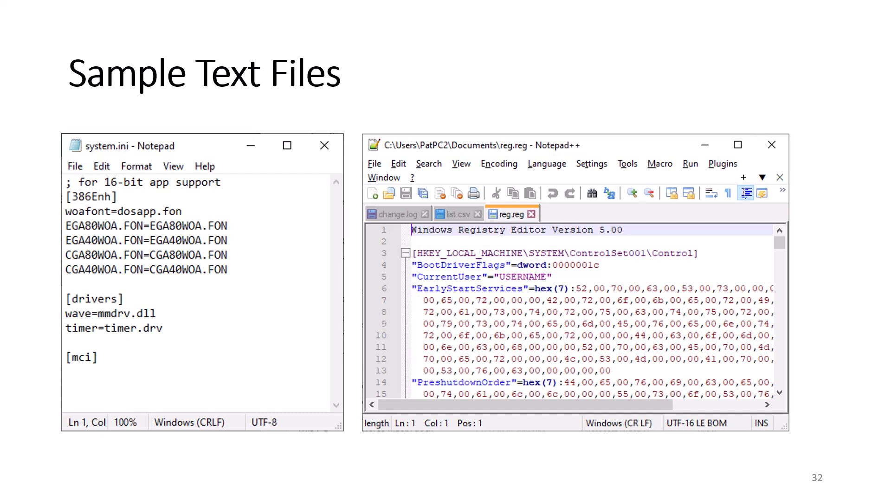
# Advance the slideshow to slide 33, 'CSV File'.
pyautogui.press('right')
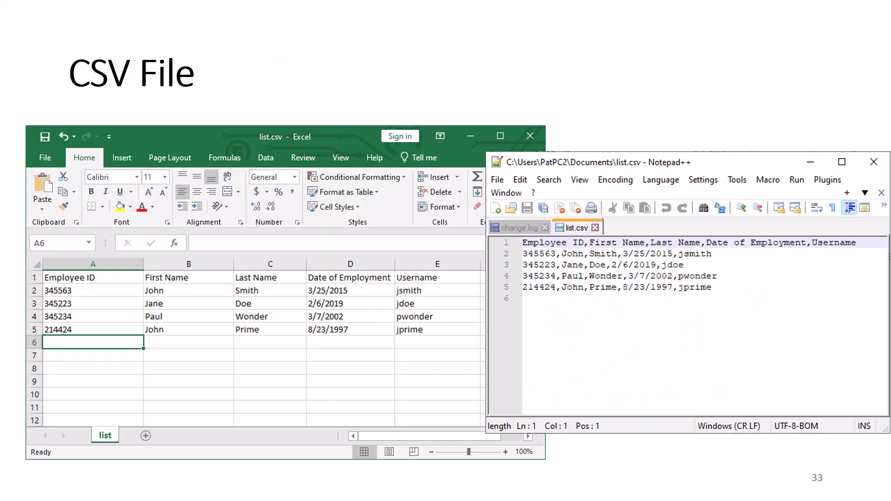